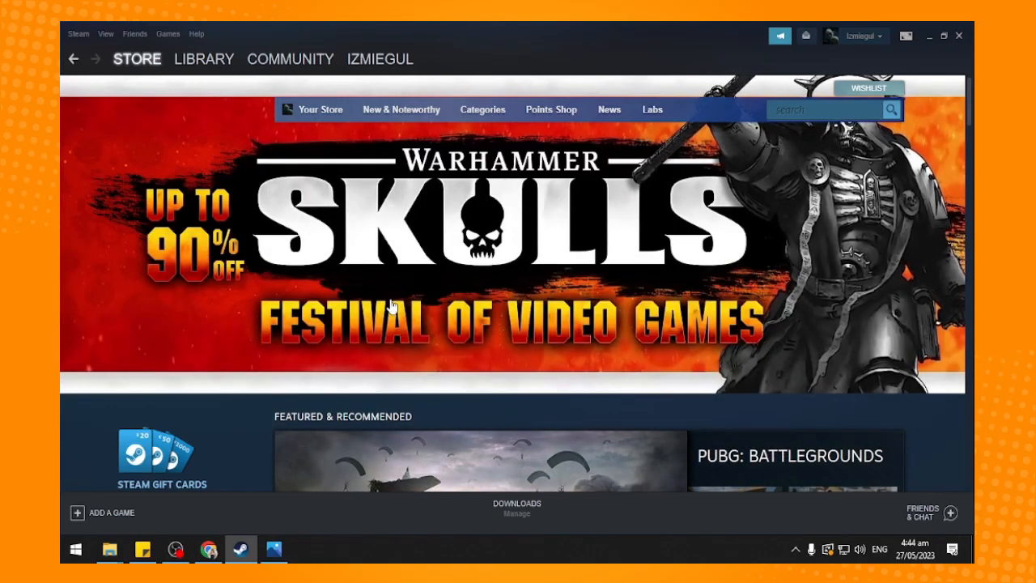
# - Show the Help menu listing Steam Support, privacy, legal, system information and About Steam
pyautogui.scroll(-3)
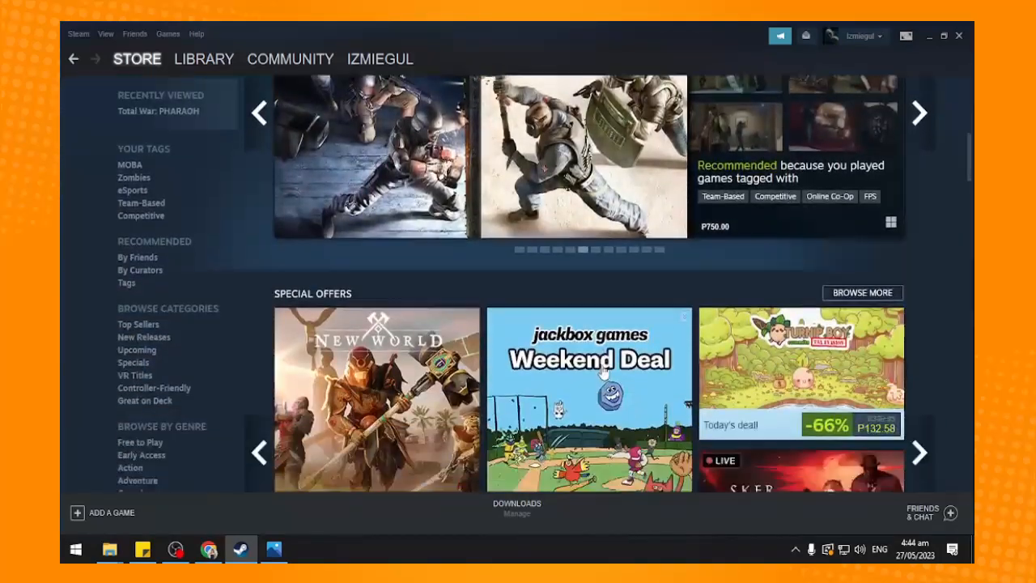
pyautogui.scroll(3)
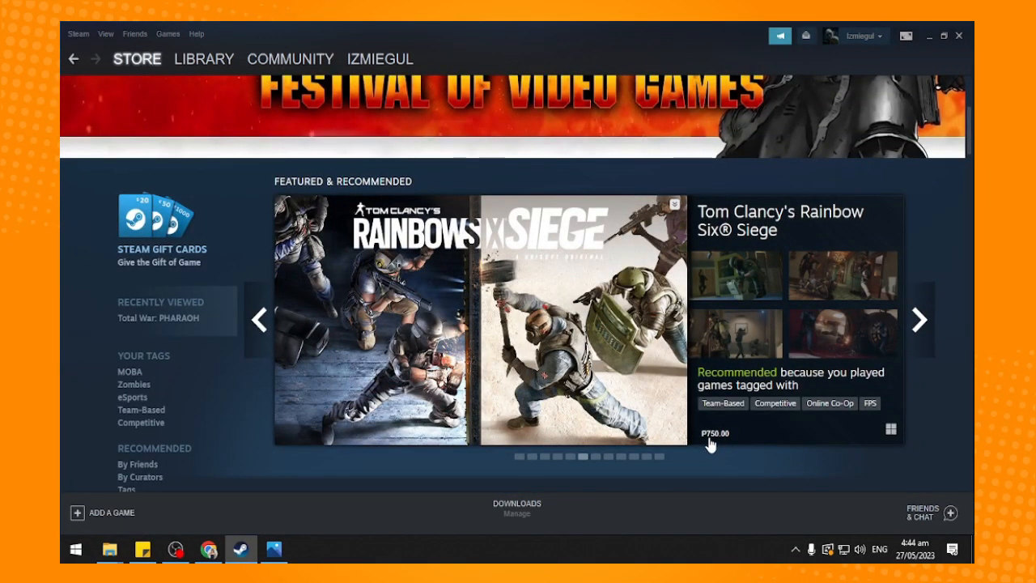
pyautogui.moveTo(761, 468)
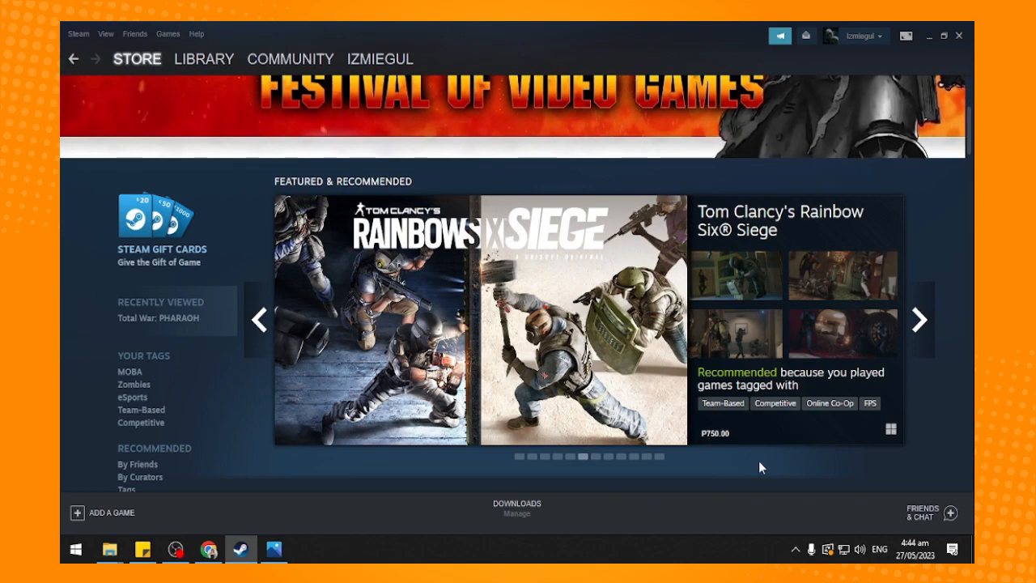
pyautogui.moveTo(560, 262)
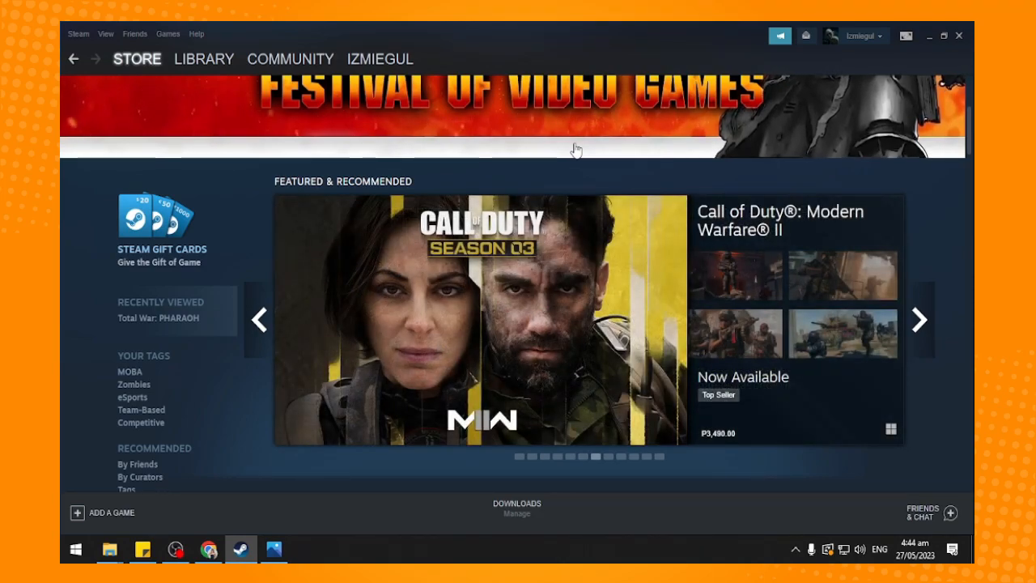
pyautogui.moveTo(63, 47)
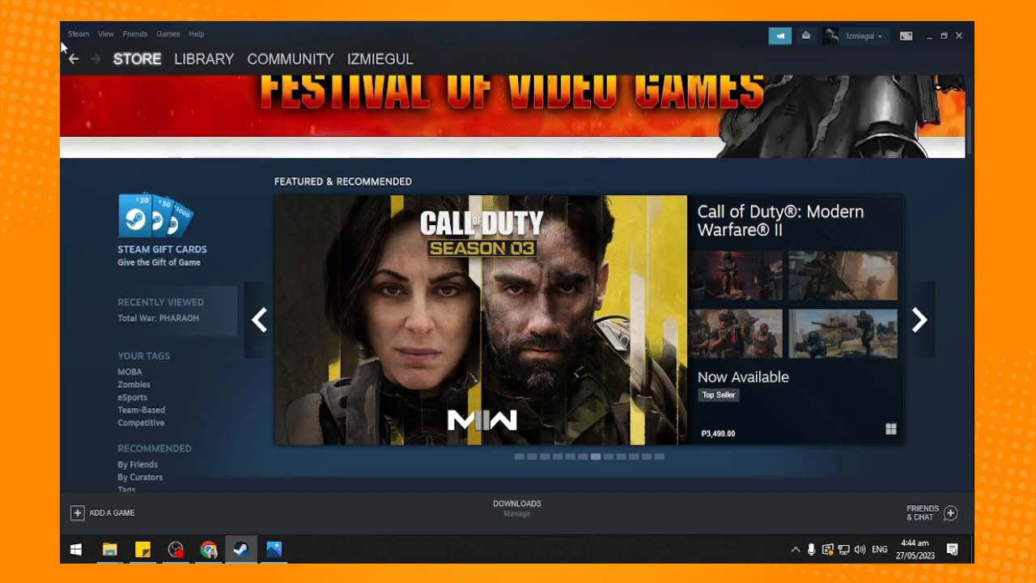
pyautogui.moveTo(105, 38)
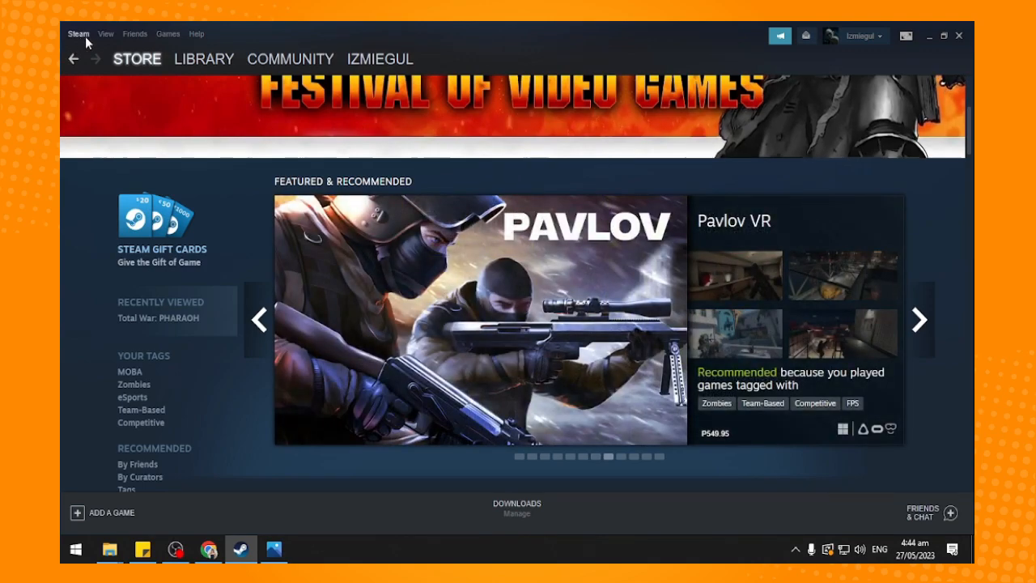
pyautogui.click(204, 59)
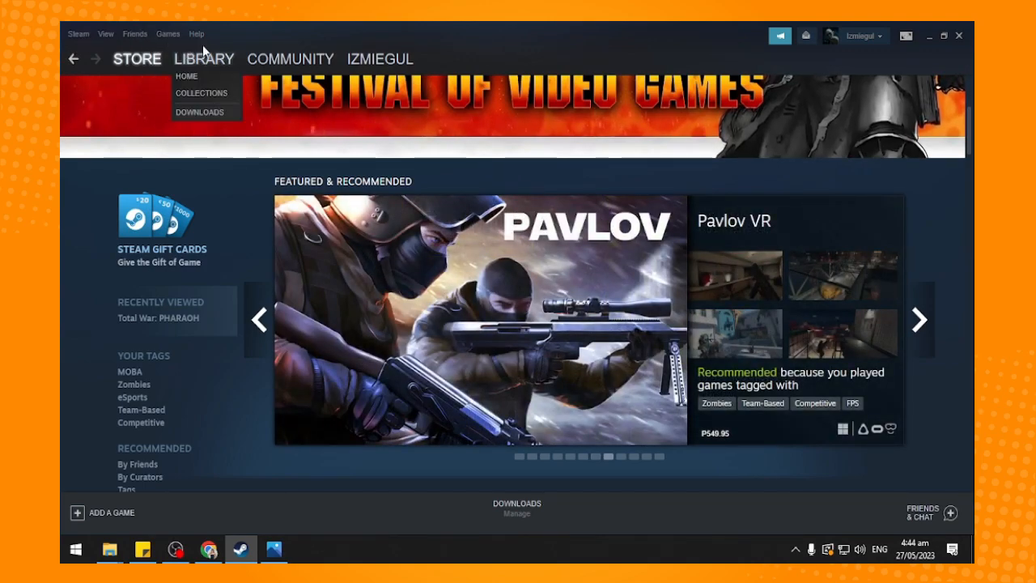
pyautogui.click(195, 34)
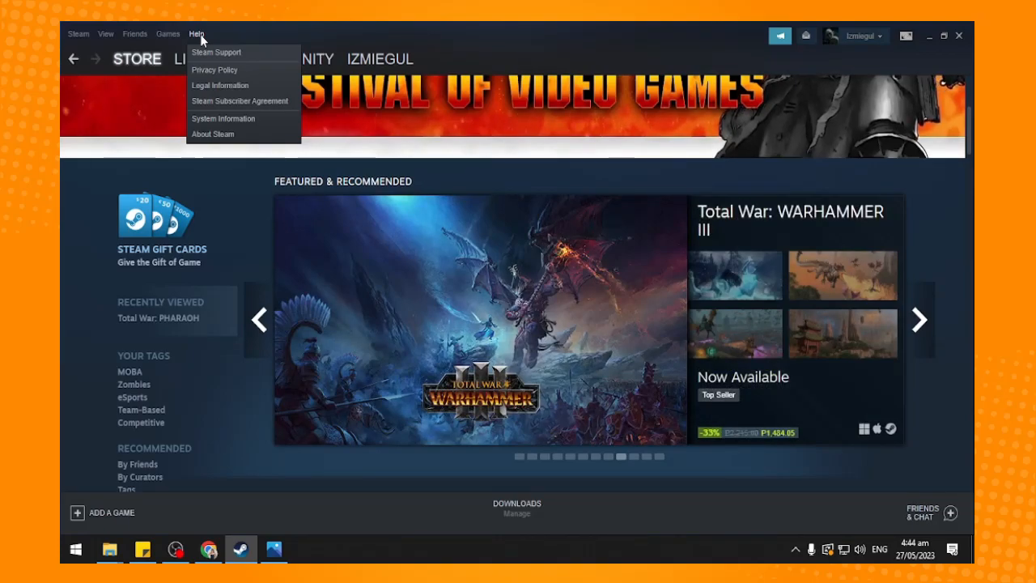
pyautogui.moveTo(222, 59)
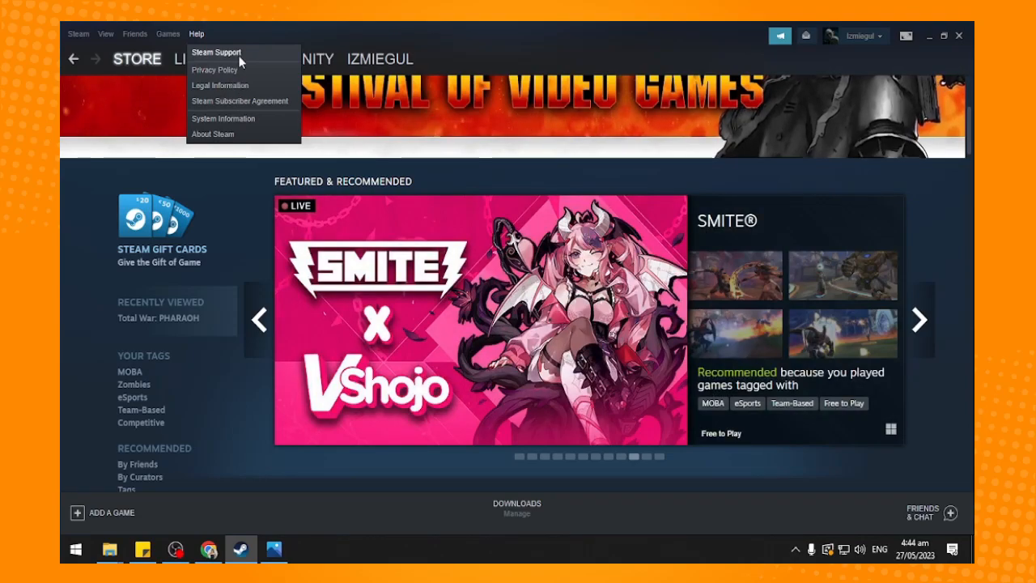
# - Go to the Steam Support page and reach the help categories including My Account
pyautogui.click(216, 52)
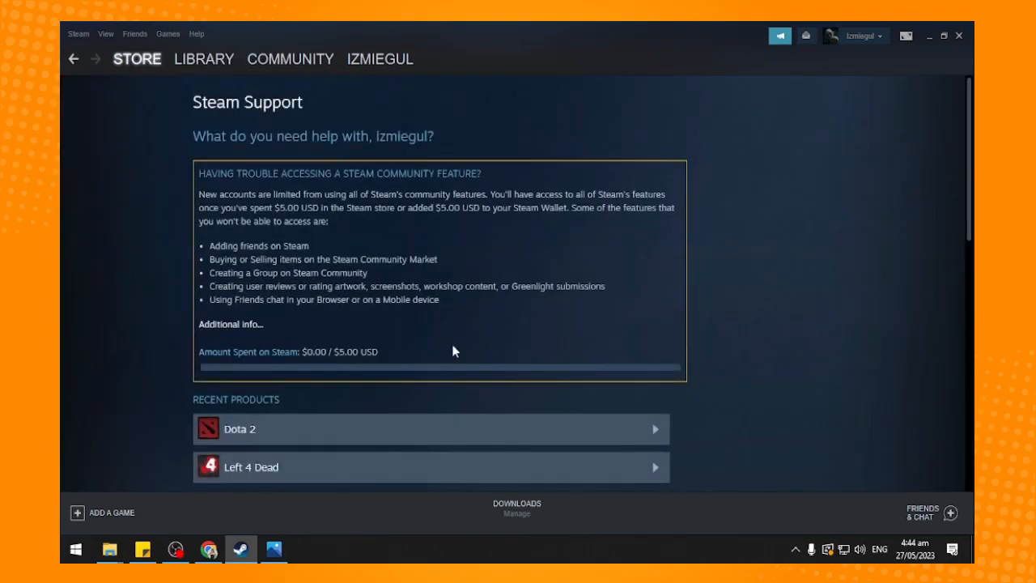
pyautogui.moveTo(480, 220)
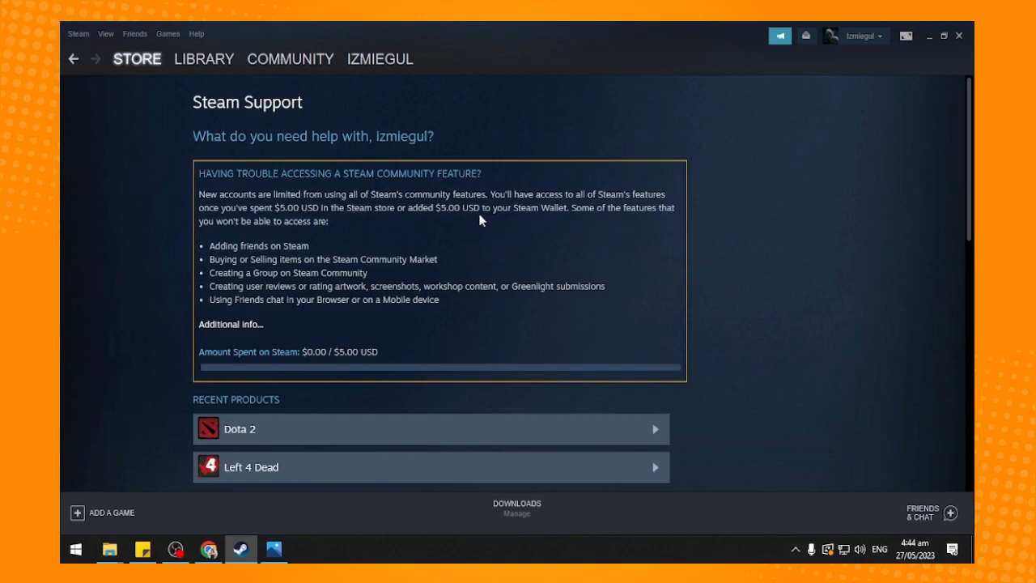
pyautogui.scroll(-3)
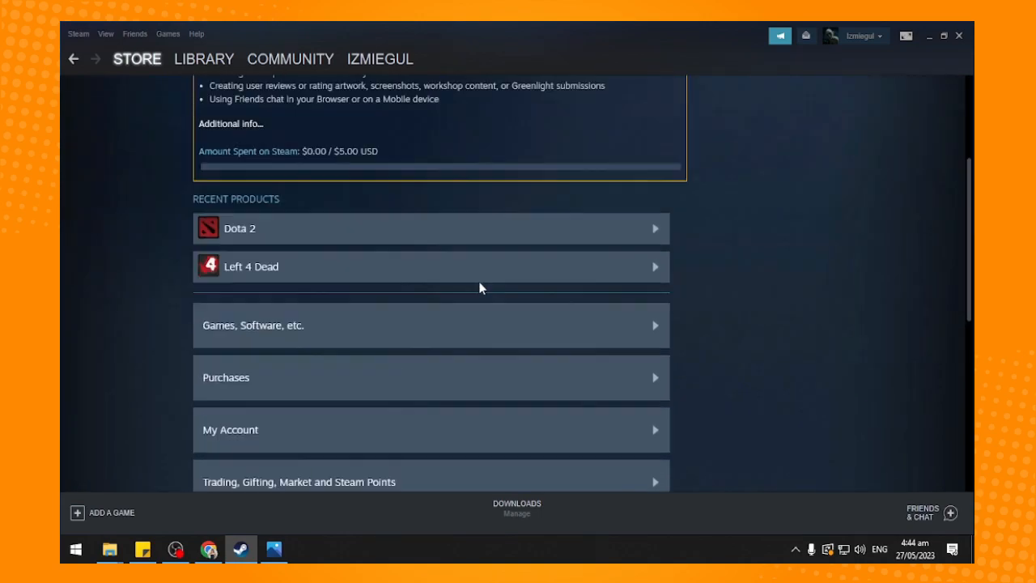
pyautogui.scroll(-3)
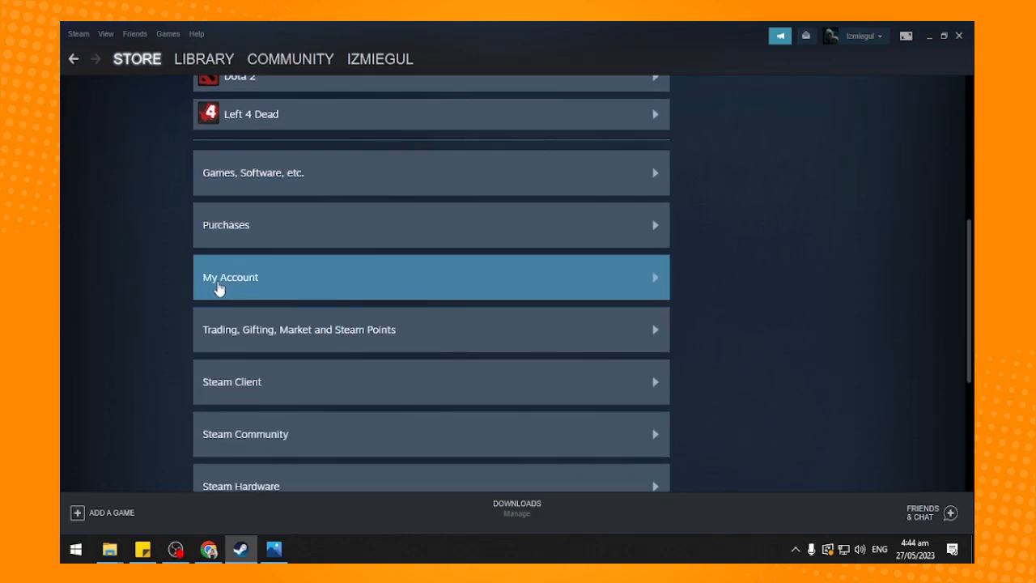
pyautogui.moveTo(591, 283)
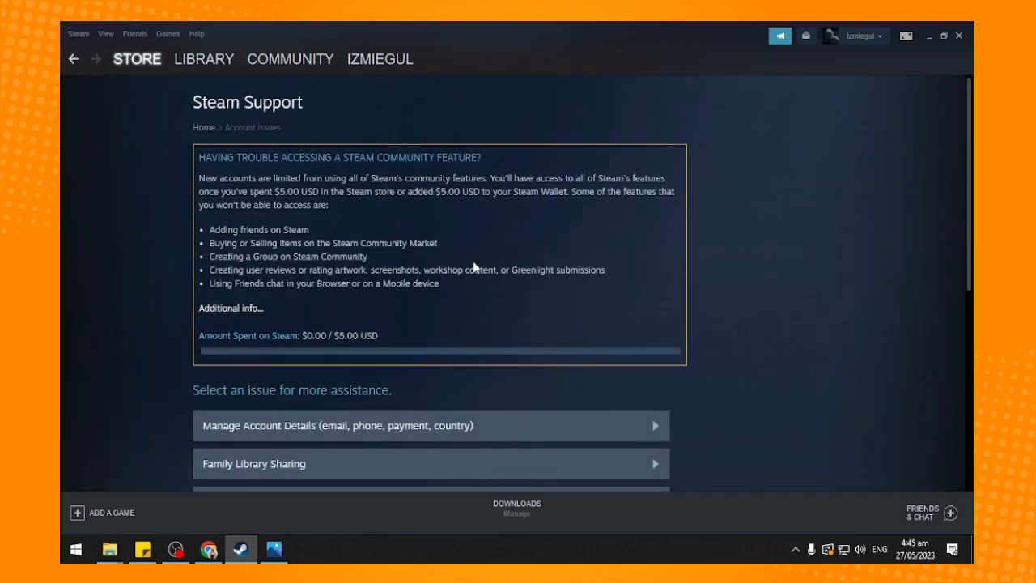
pyautogui.scroll(-3)
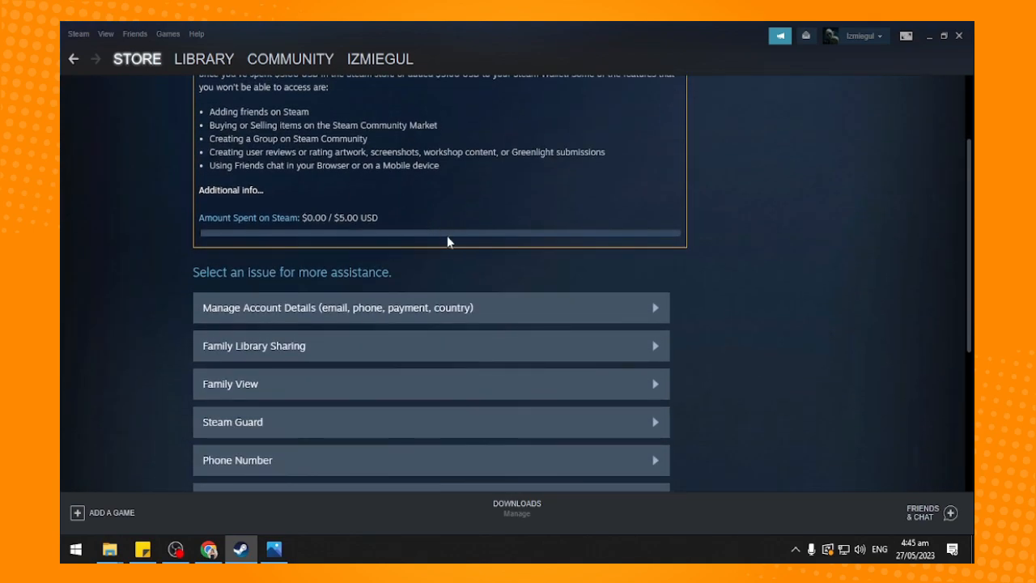
pyautogui.moveTo(217, 314)
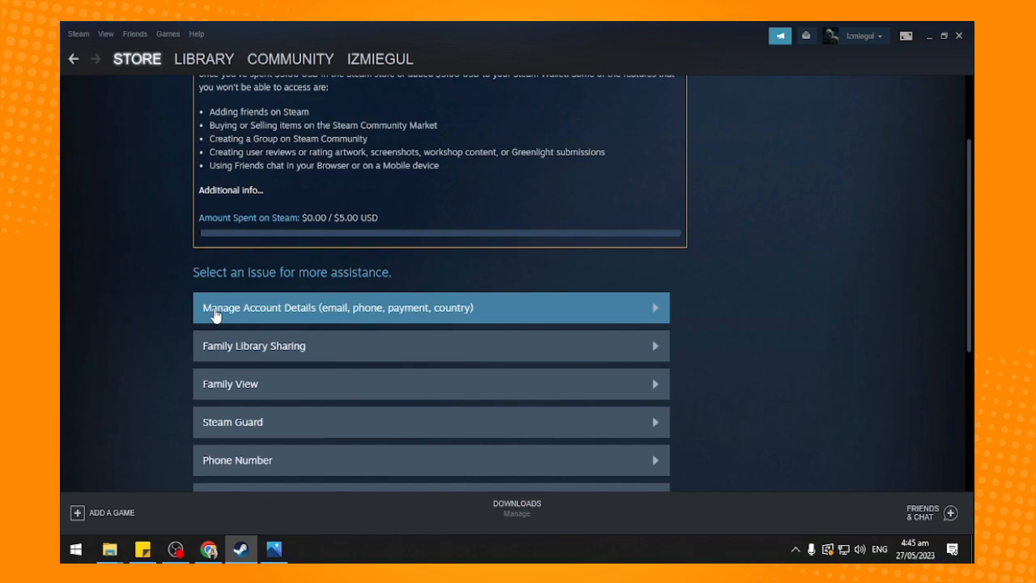
pyautogui.moveTo(369, 288)
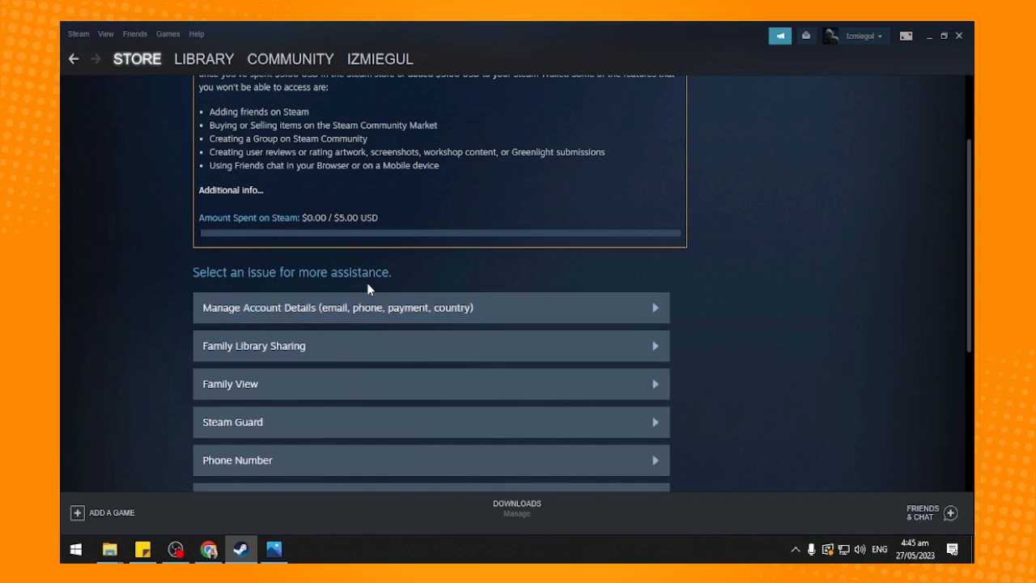
pyautogui.moveTo(315, 321)
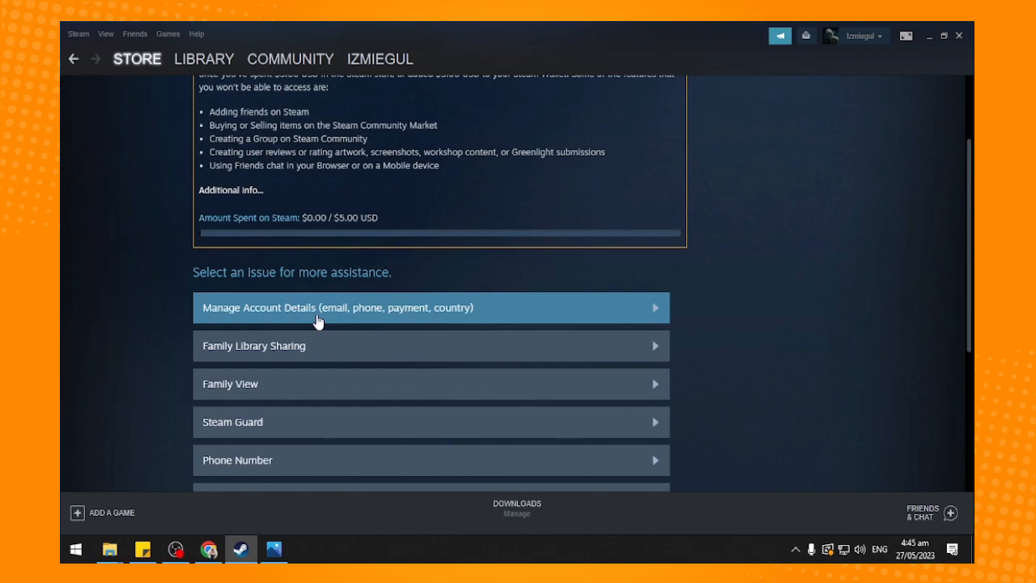
pyautogui.moveTo(306, 328)
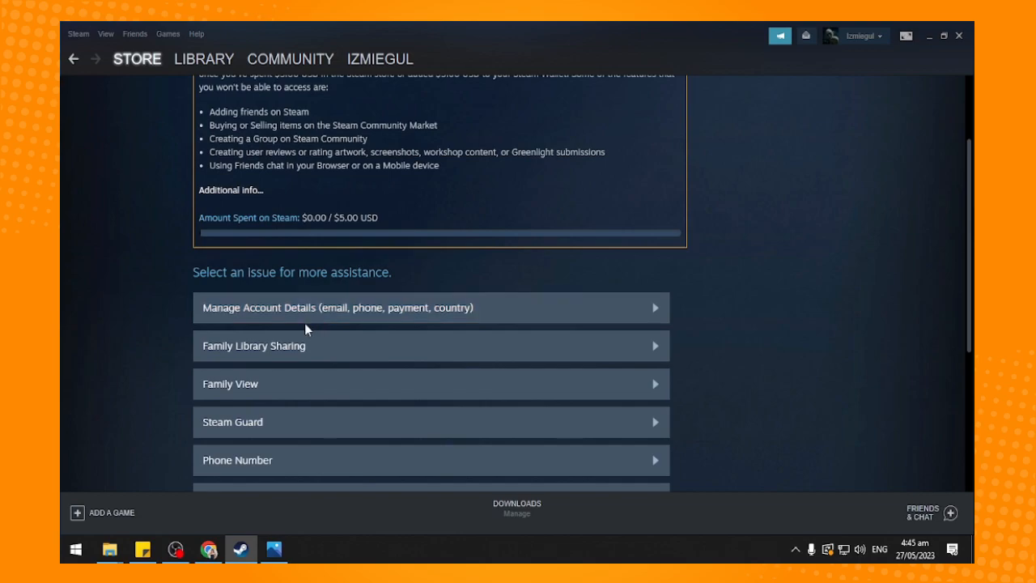
pyautogui.moveTo(499, 311)
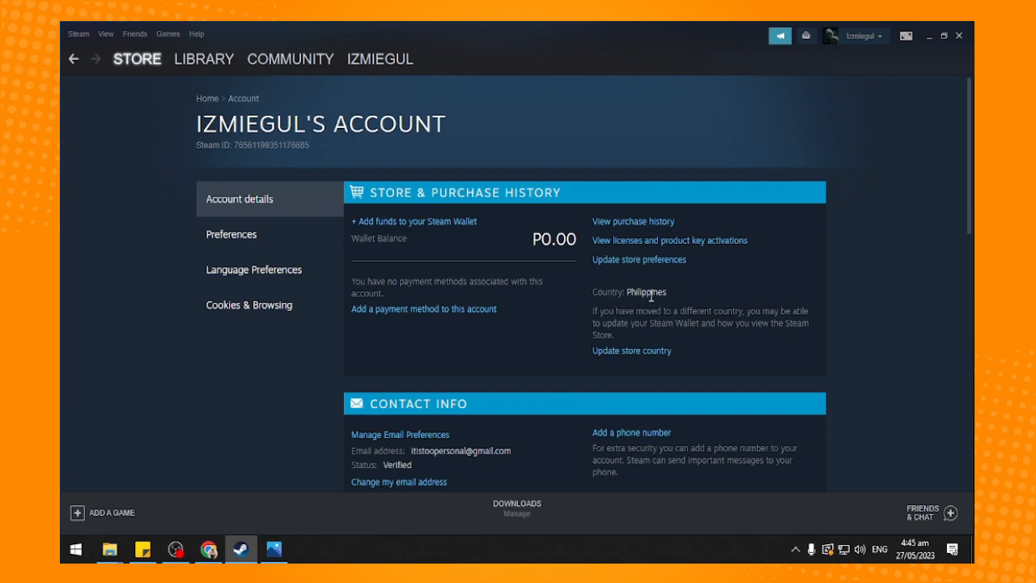
pyautogui.moveTo(745, 338)
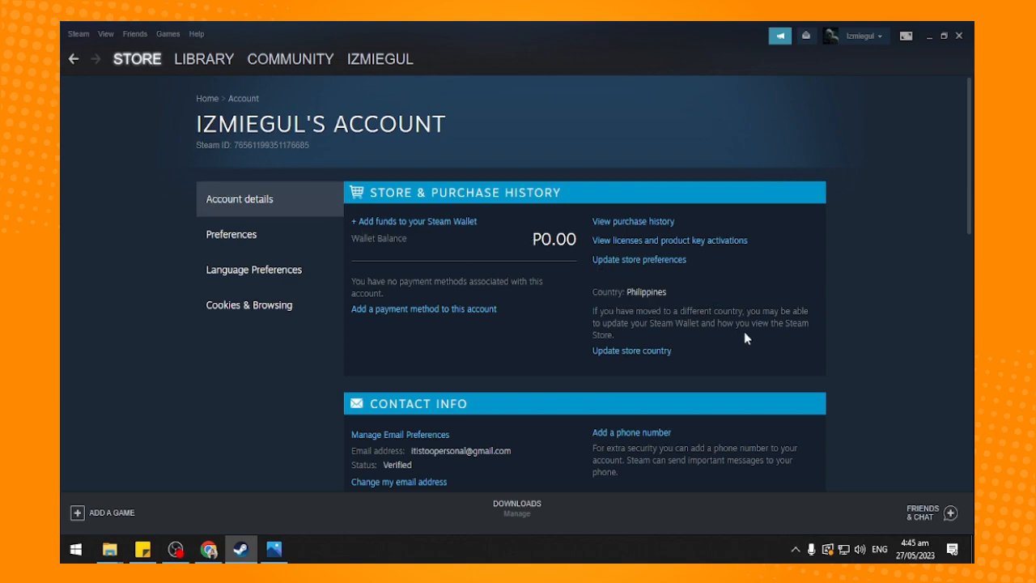
pyautogui.moveTo(716, 345)
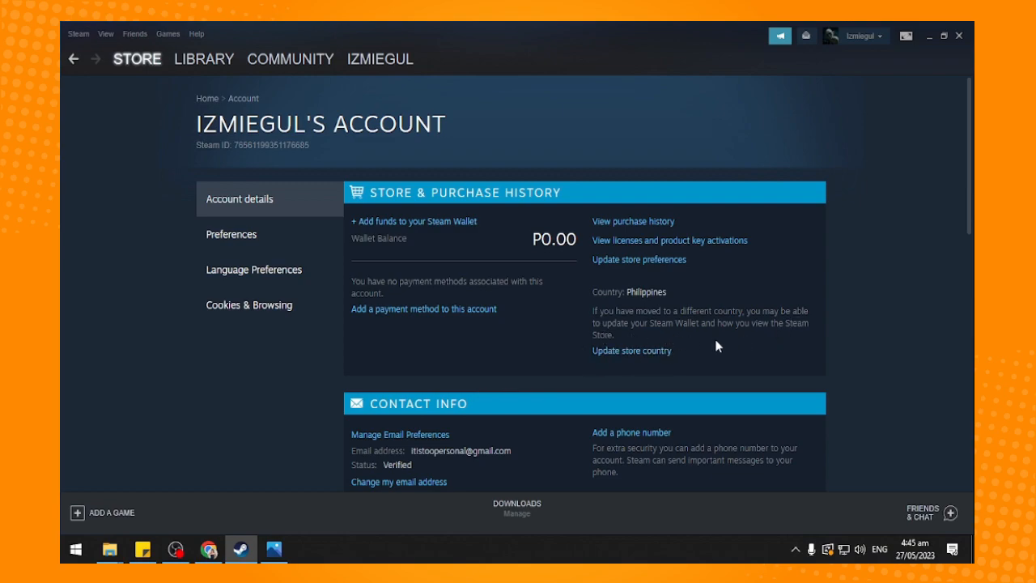
pyautogui.moveTo(756, 353)
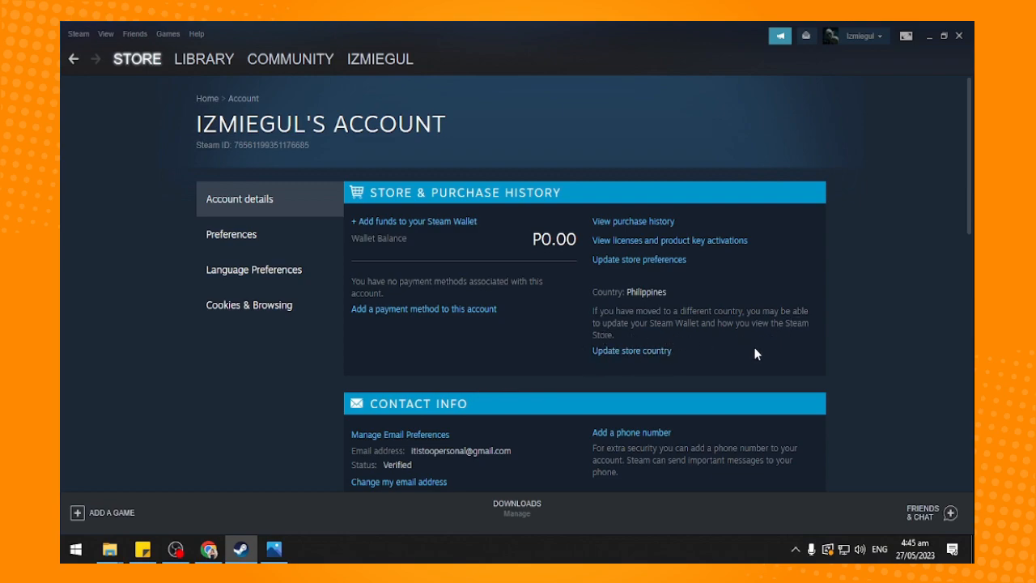
pyautogui.moveTo(641, 361)
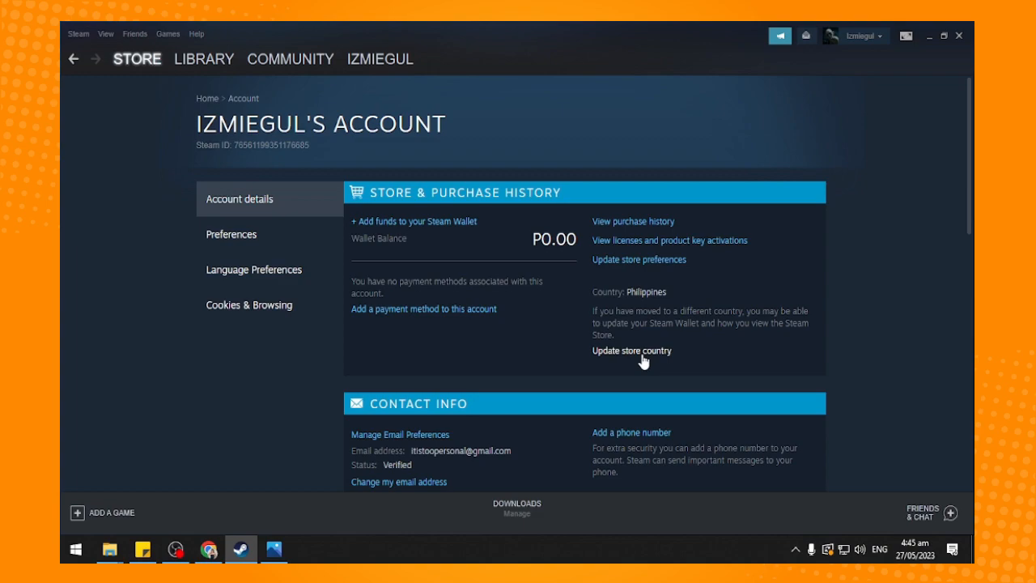
pyautogui.click(632, 350)
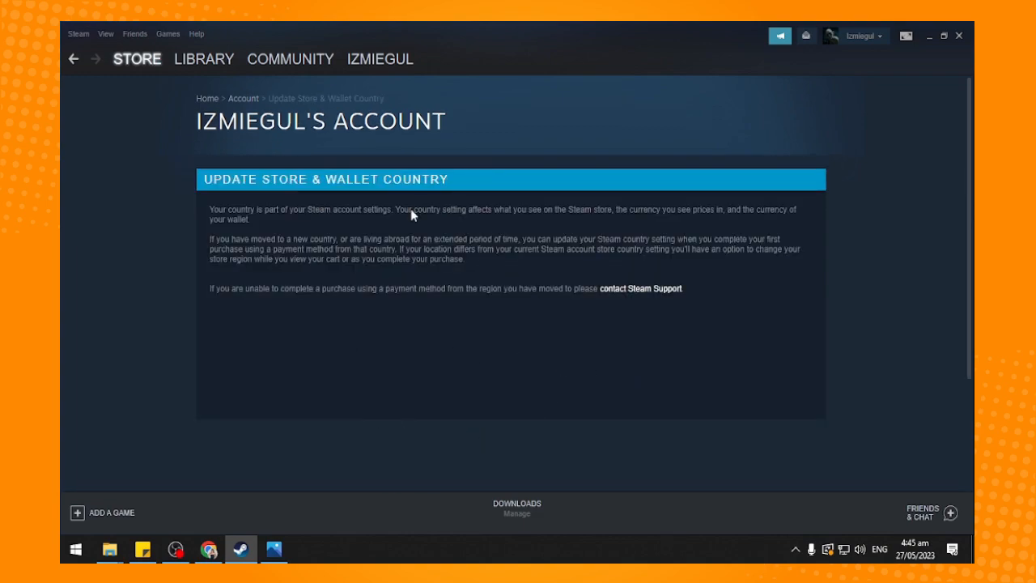
pyautogui.moveTo(771, 271)
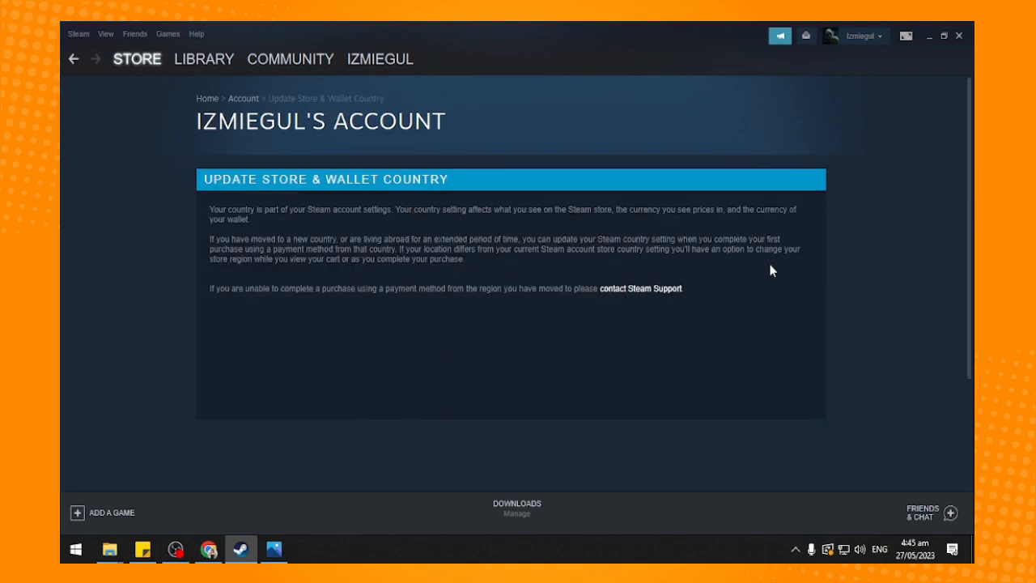
pyautogui.moveTo(386, 332)
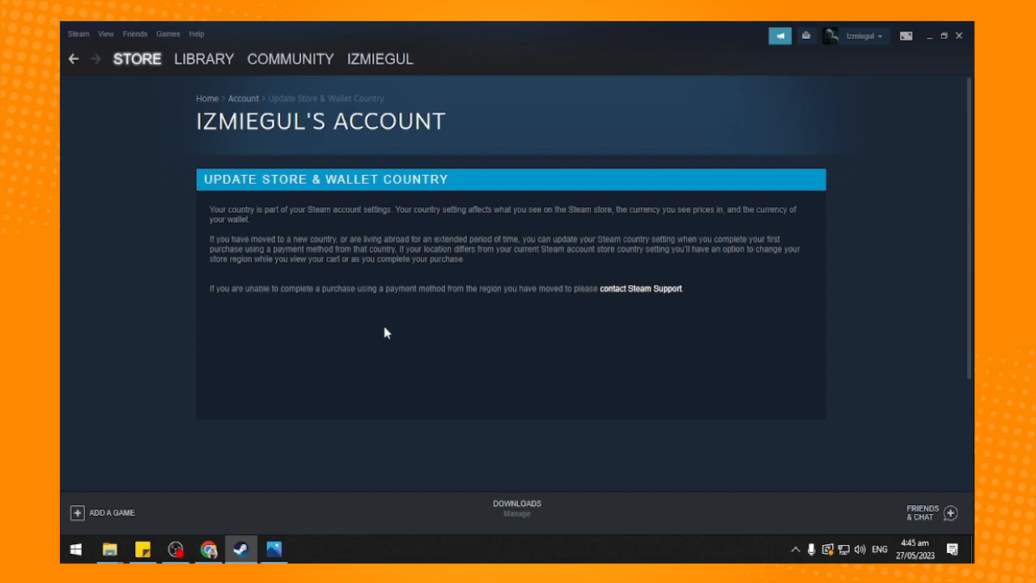
pyautogui.moveTo(221, 322)
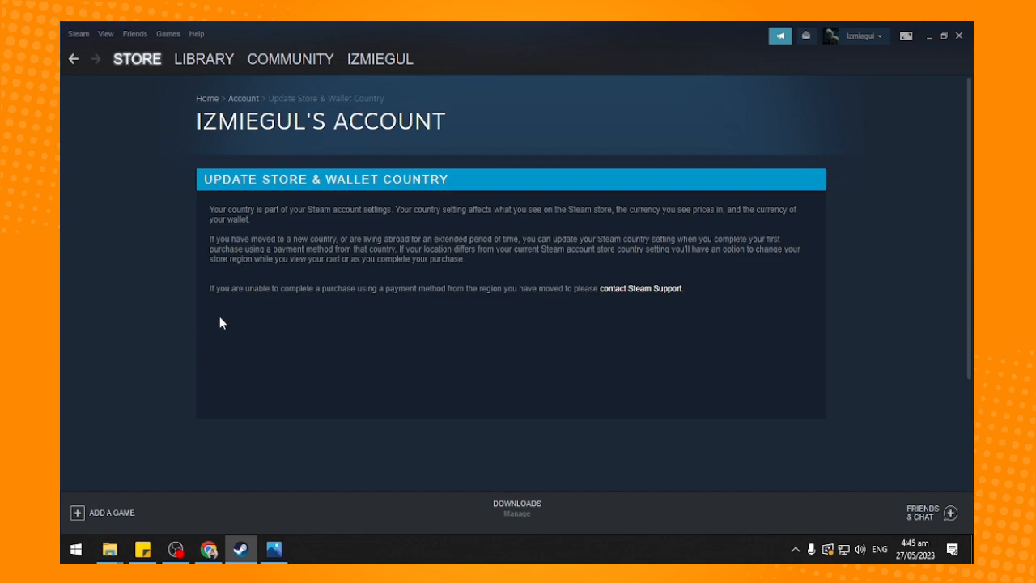
pyautogui.moveTo(332, 326)
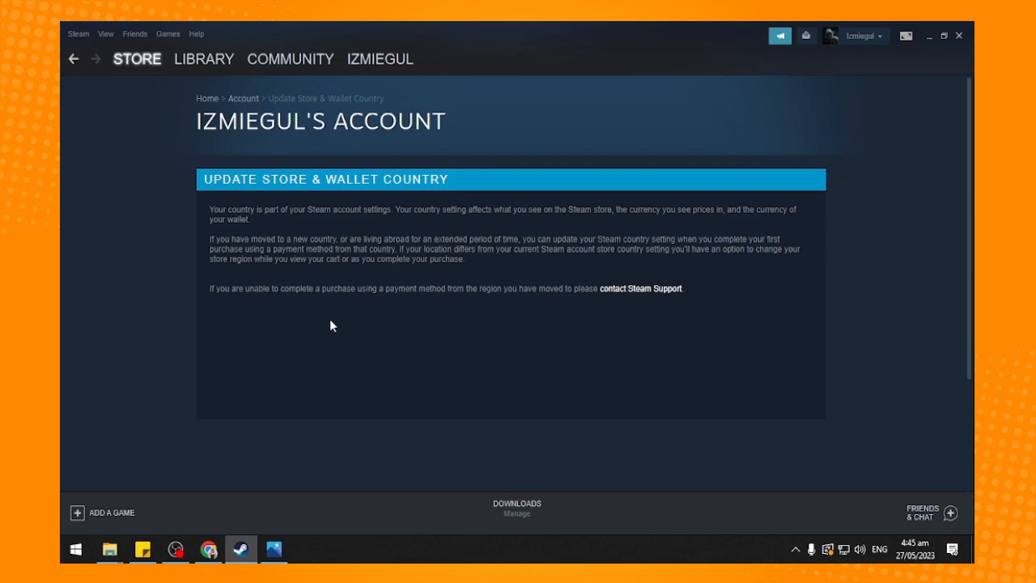
pyautogui.moveTo(350, 338)
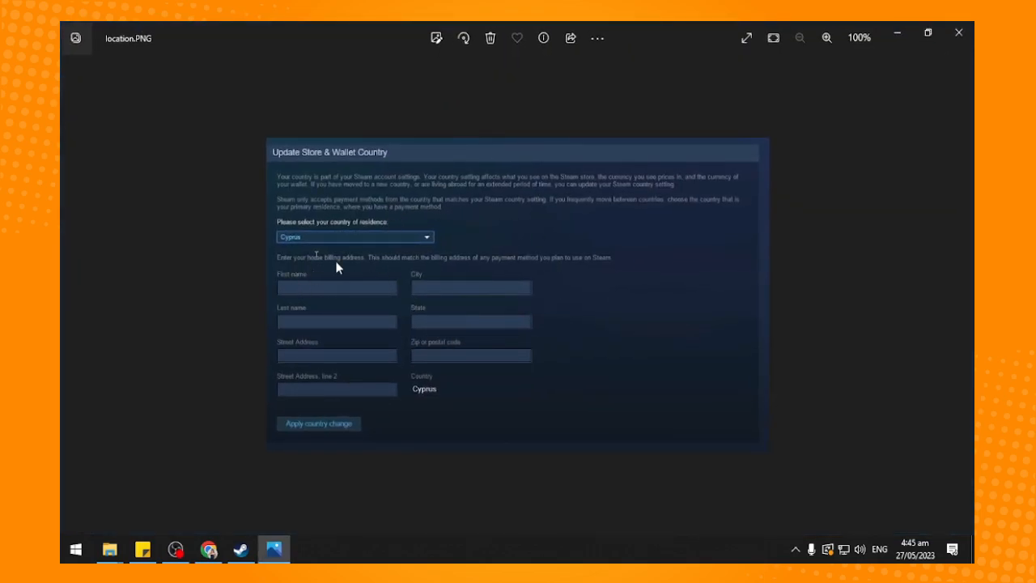
pyautogui.moveTo(454, 241)
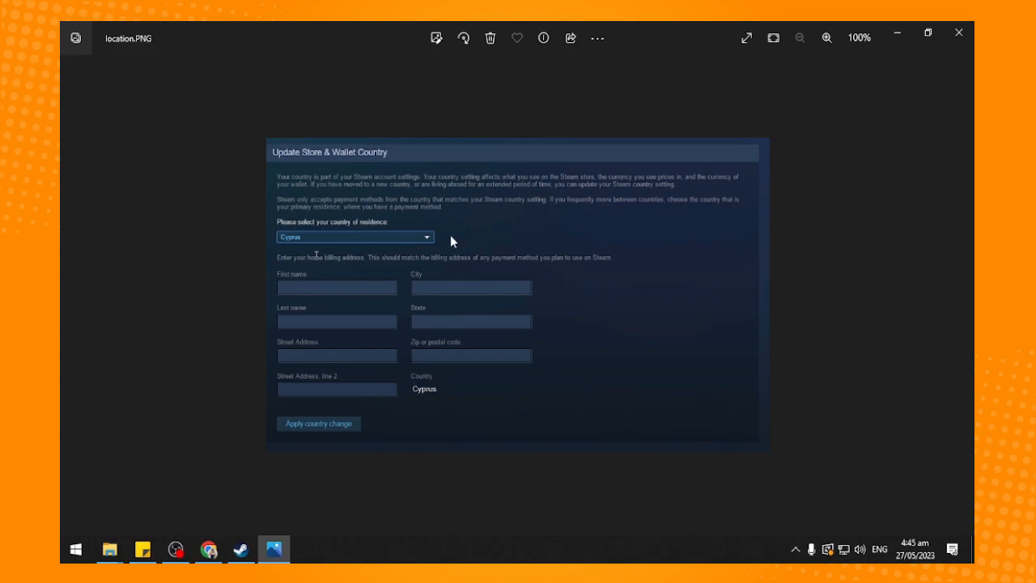
pyautogui.moveTo(427, 240)
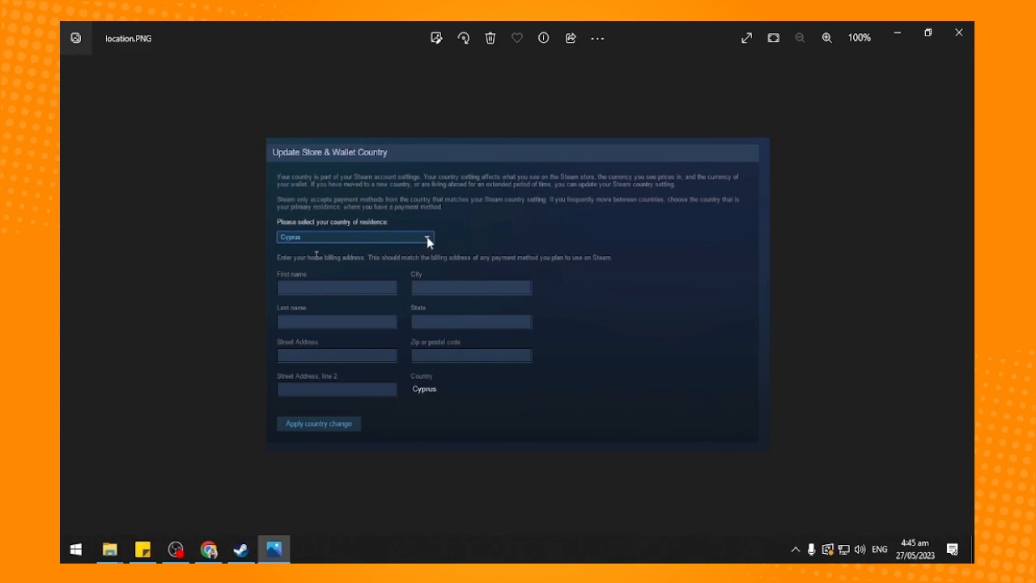
pyautogui.moveTo(290, 243)
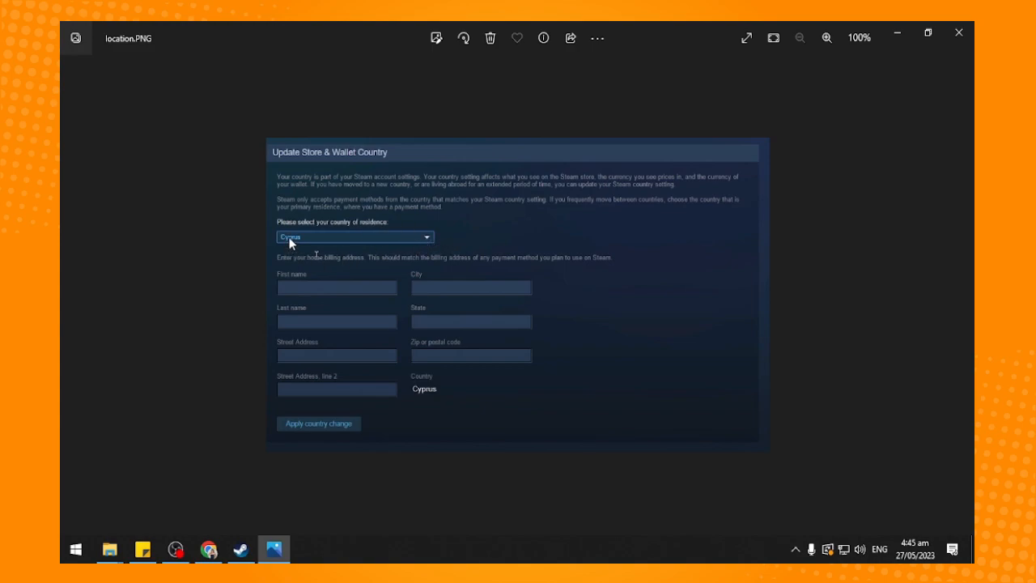
pyautogui.moveTo(298, 249)
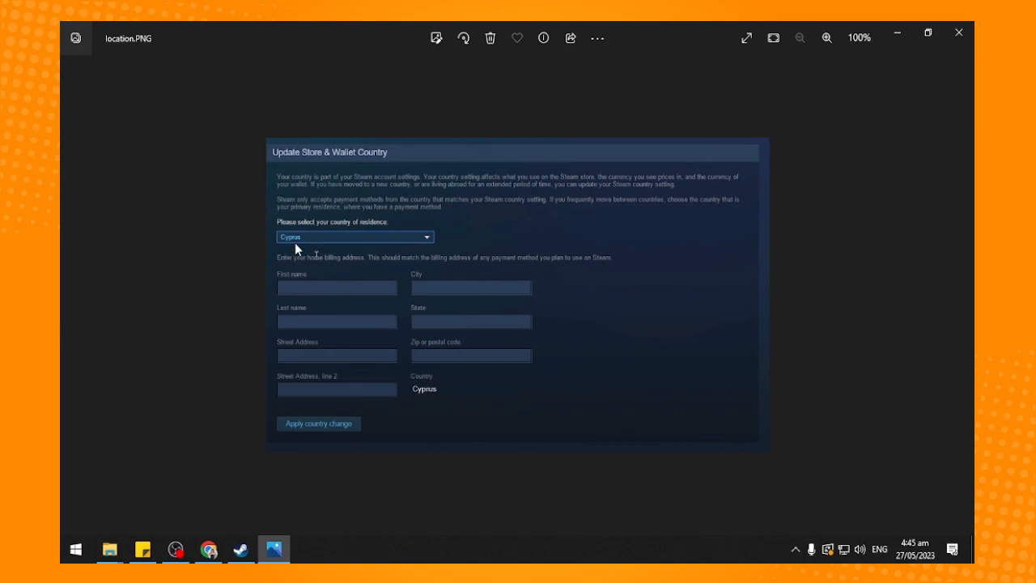
pyautogui.moveTo(515, 301)
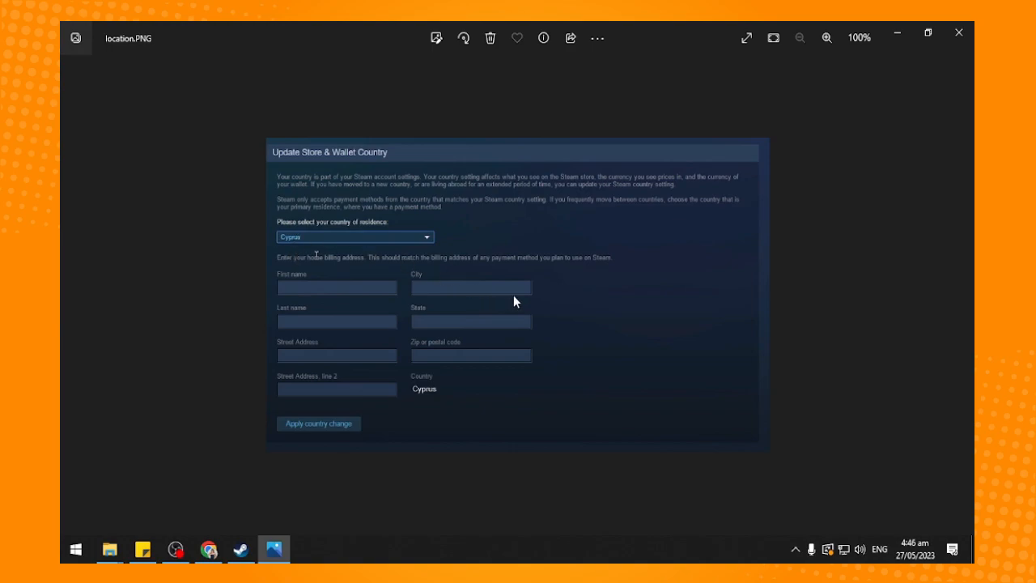
pyautogui.moveTo(386, 236)
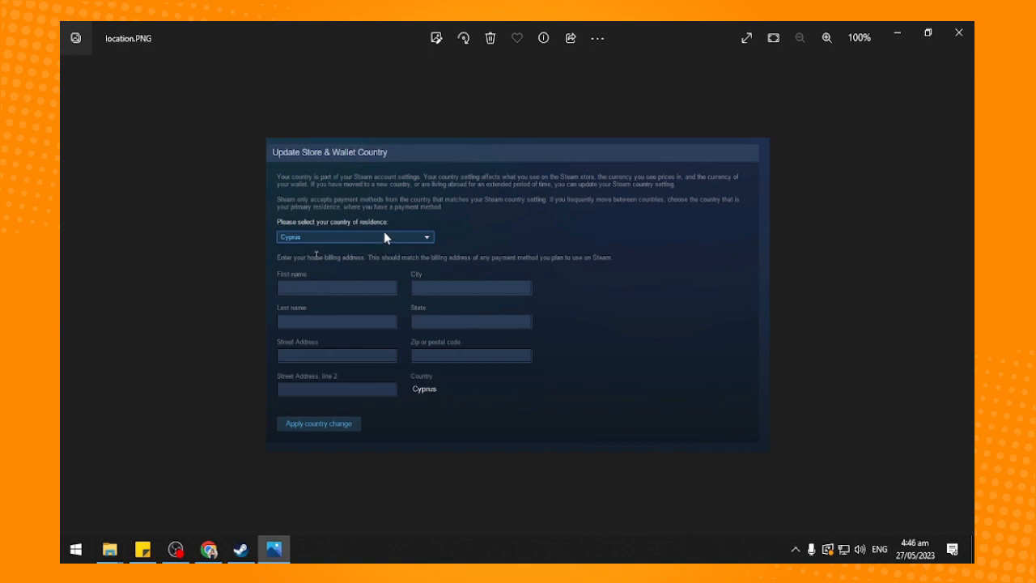
pyautogui.moveTo(377, 256)
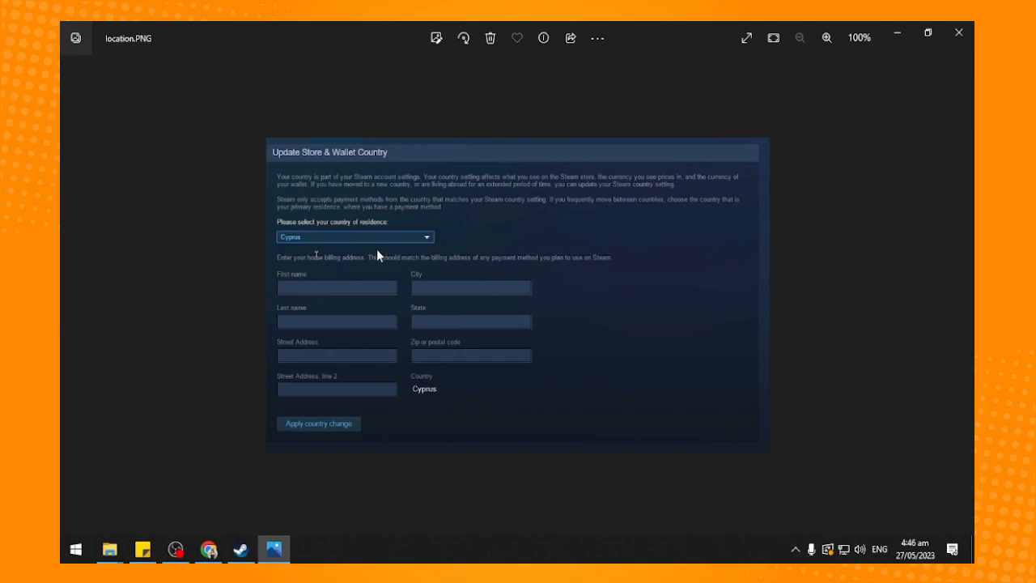
pyautogui.moveTo(316, 247)
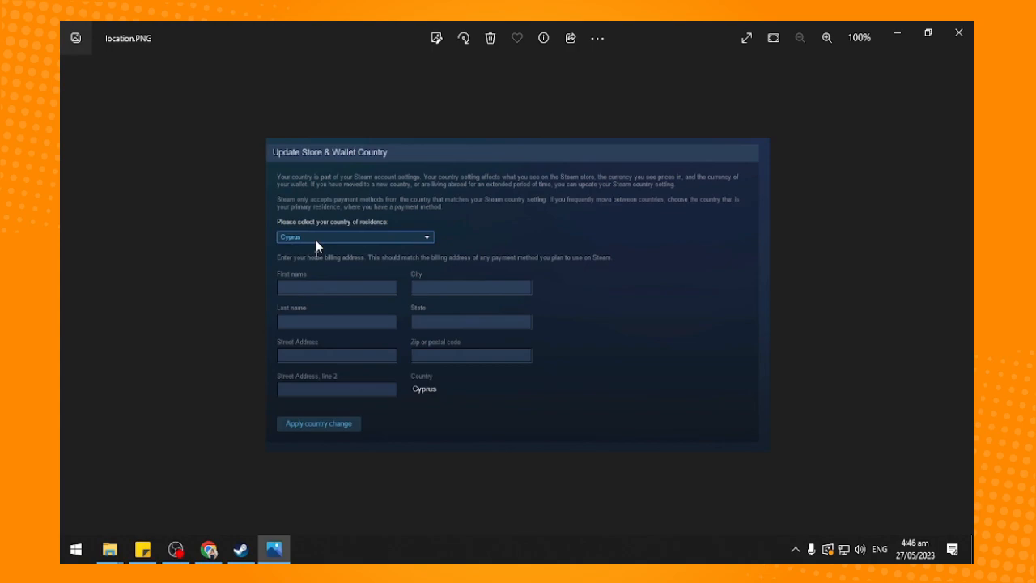
pyautogui.moveTo(353, 253)
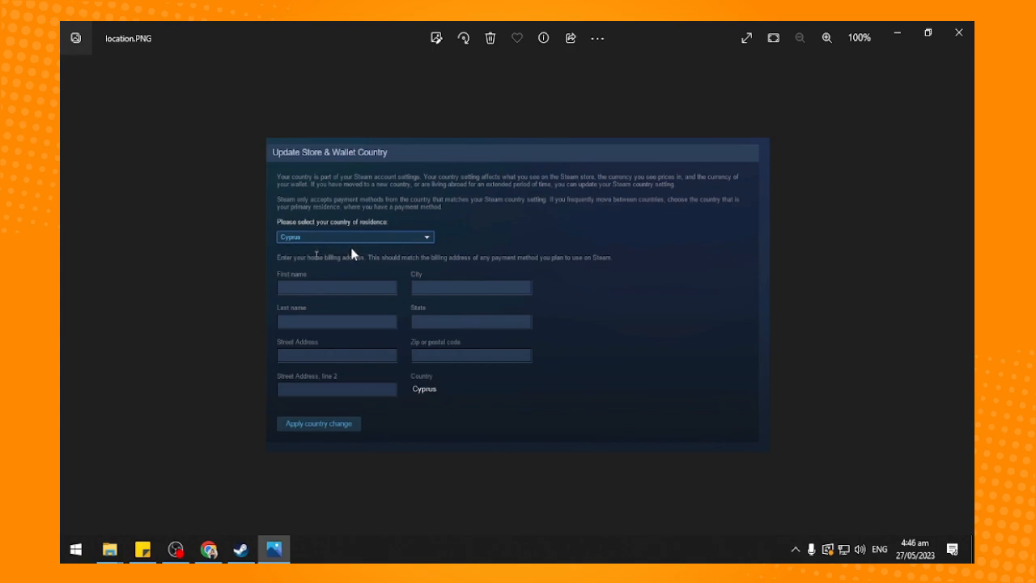
pyautogui.moveTo(318, 275)
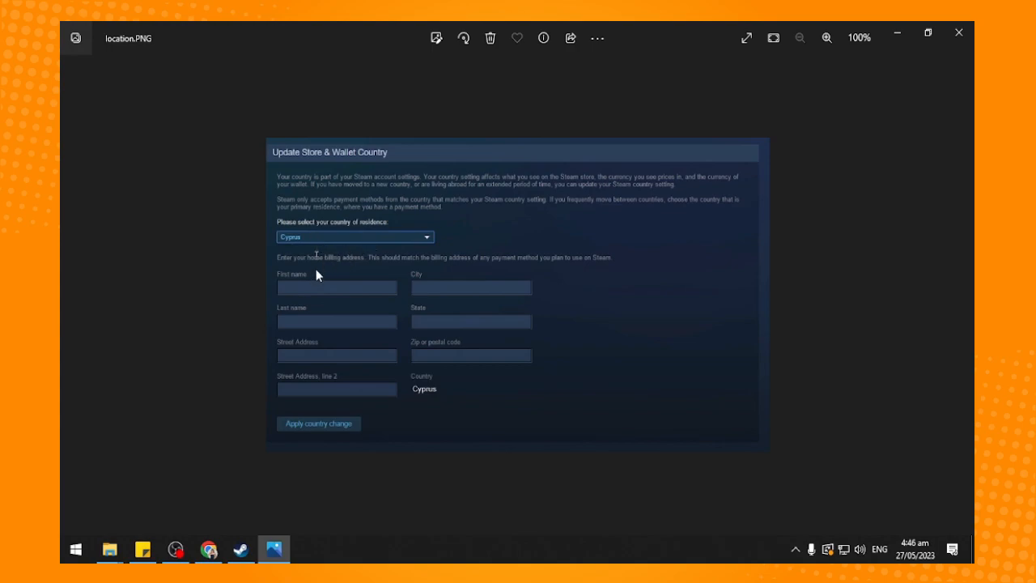
pyautogui.moveTo(431, 252)
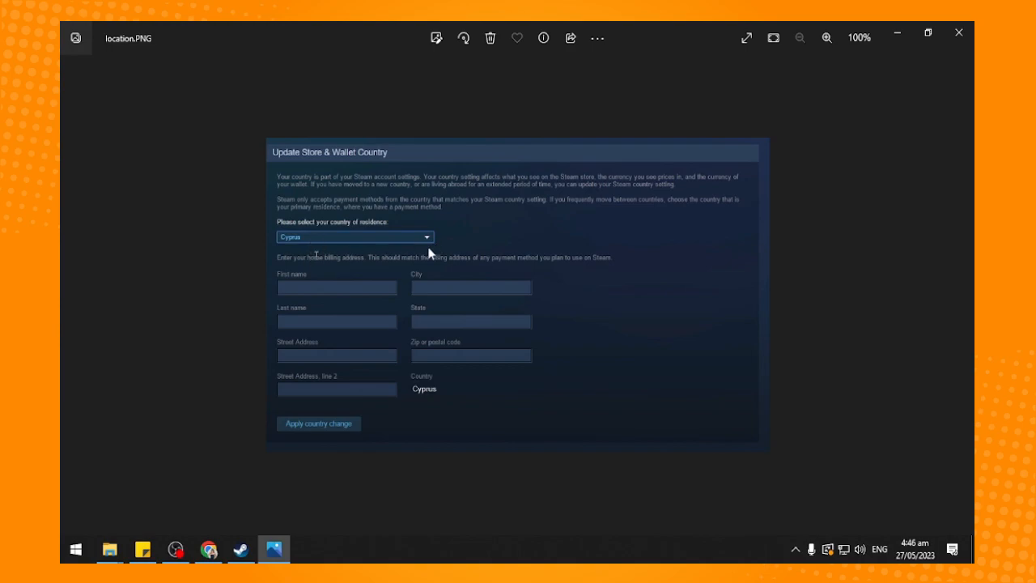
pyautogui.moveTo(484, 365)
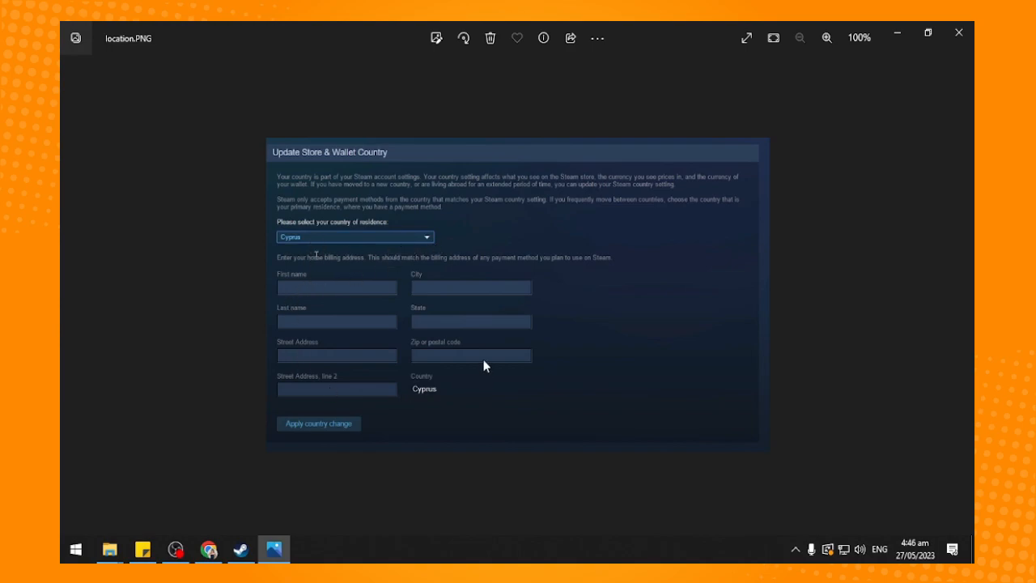
pyautogui.moveTo(332, 290)
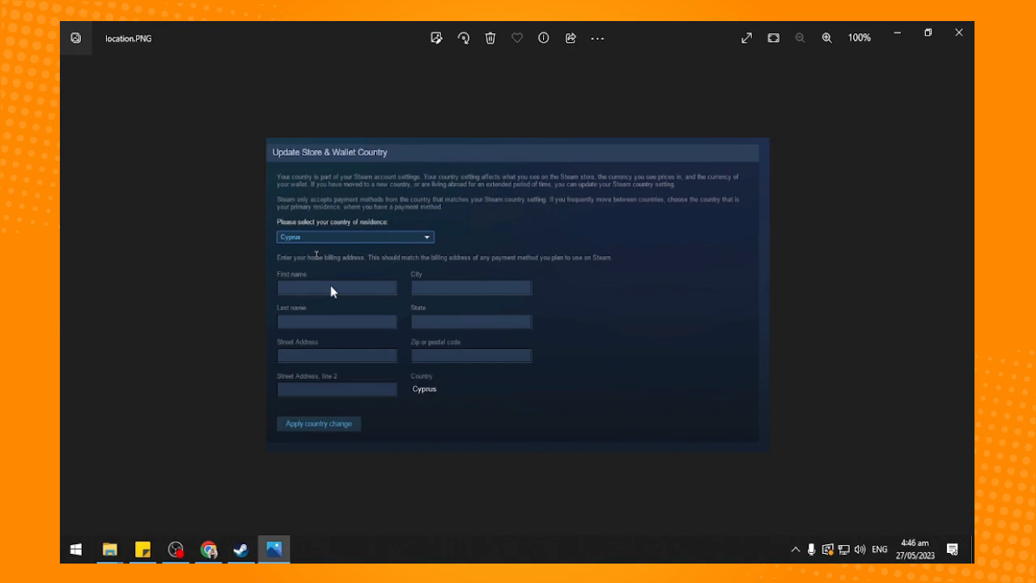
pyautogui.moveTo(359, 379)
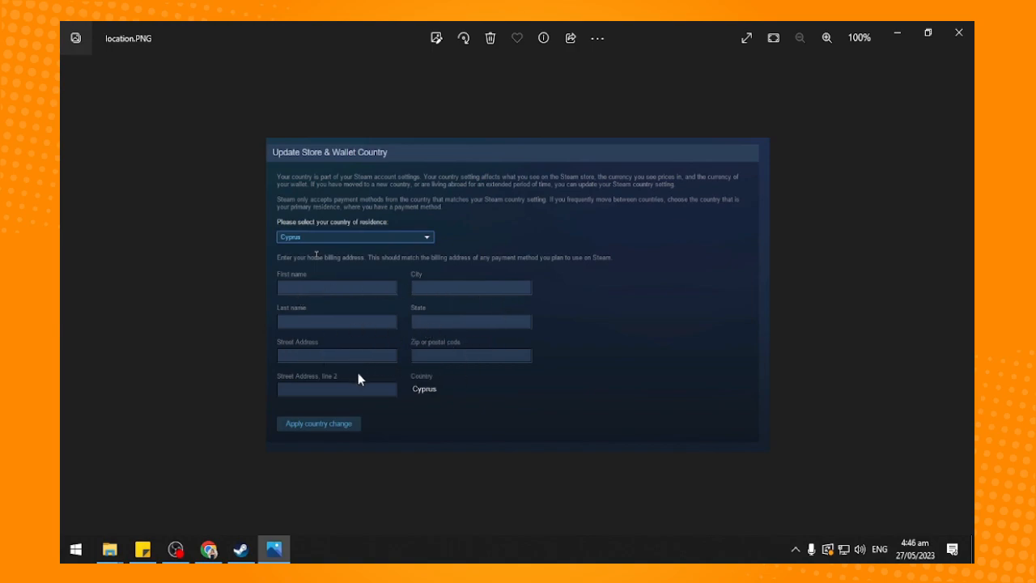
pyautogui.moveTo(301, 327)
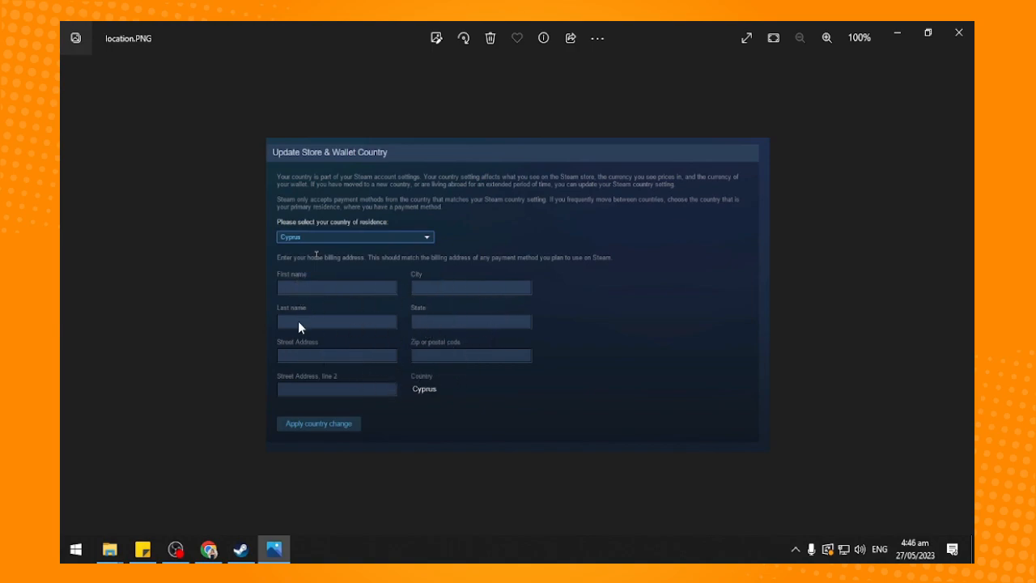
pyautogui.moveTo(510, 457)
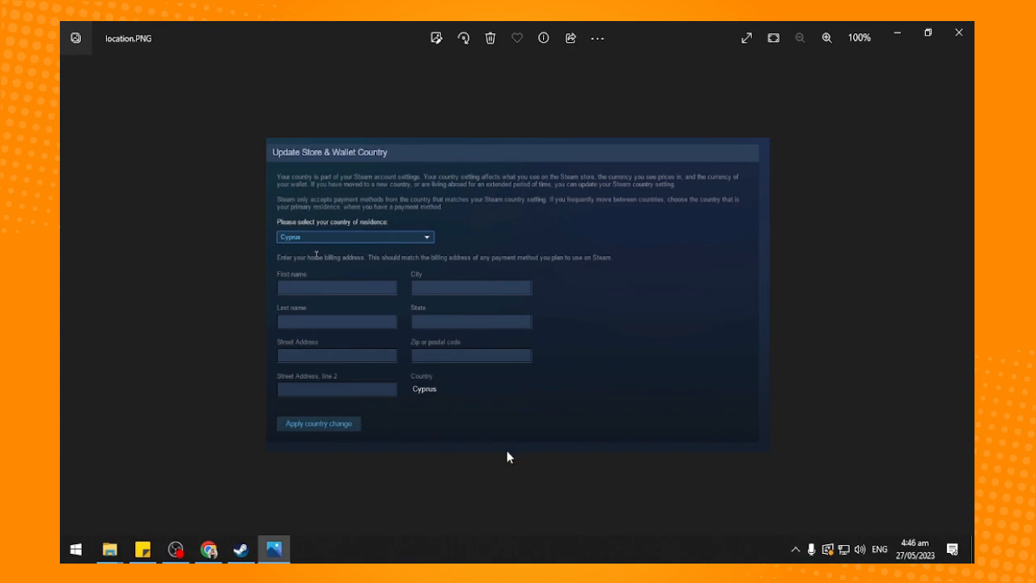
pyautogui.moveTo(570, 275)
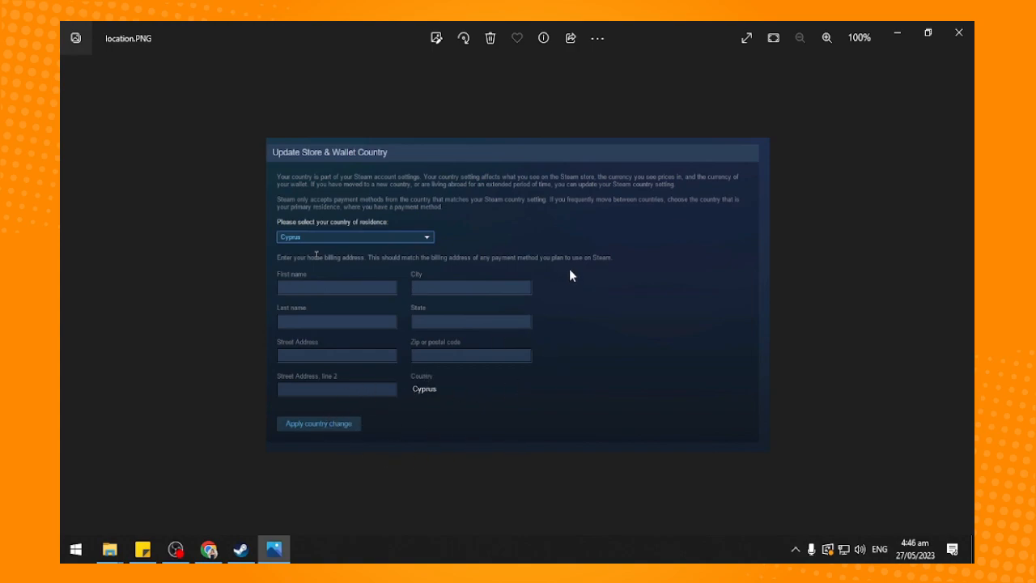
pyautogui.click(240, 549)
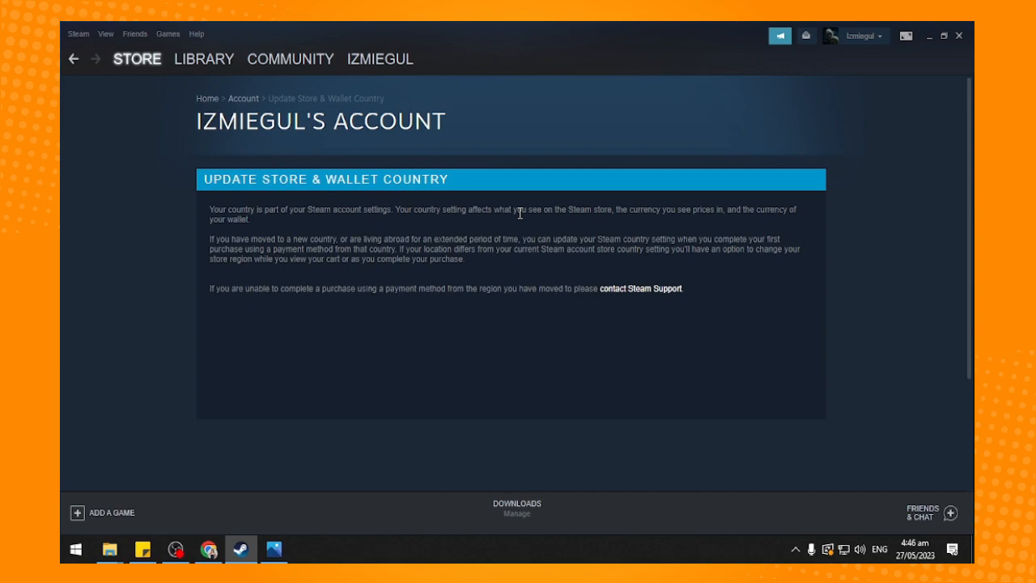
pyautogui.moveTo(460, 198)
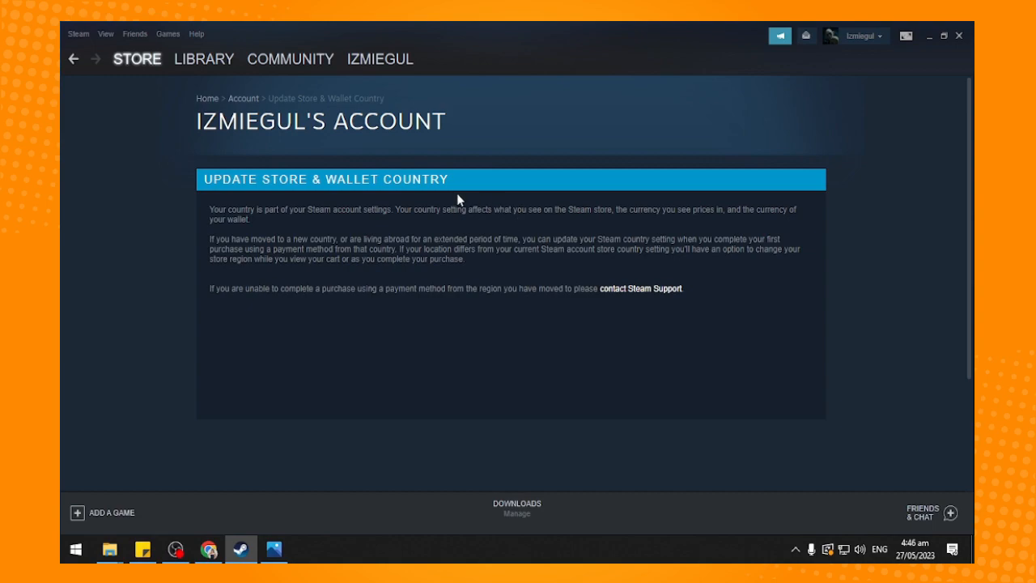
pyautogui.moveTo(330, 197)
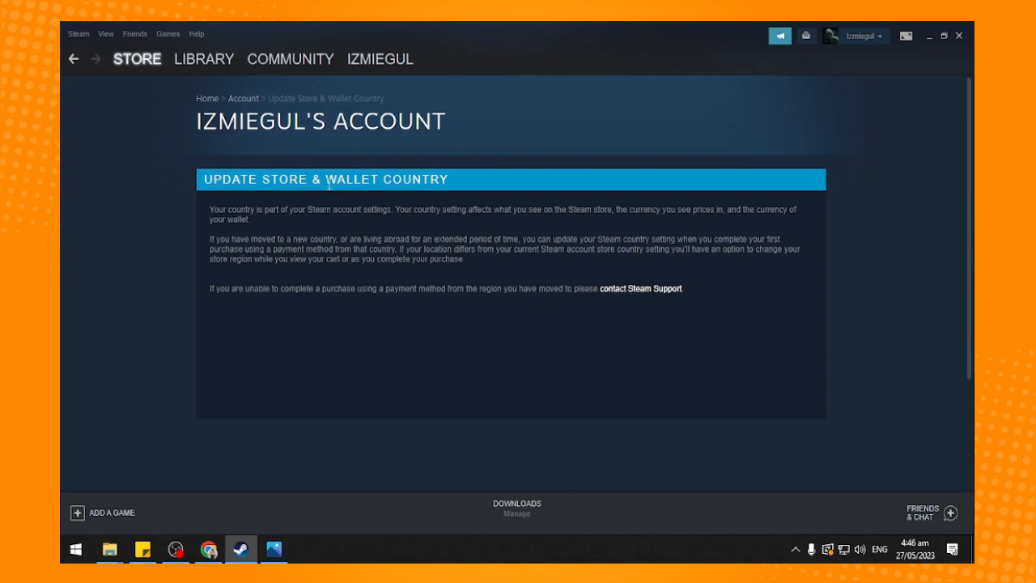
pyautogui.moveTo(350, 422)
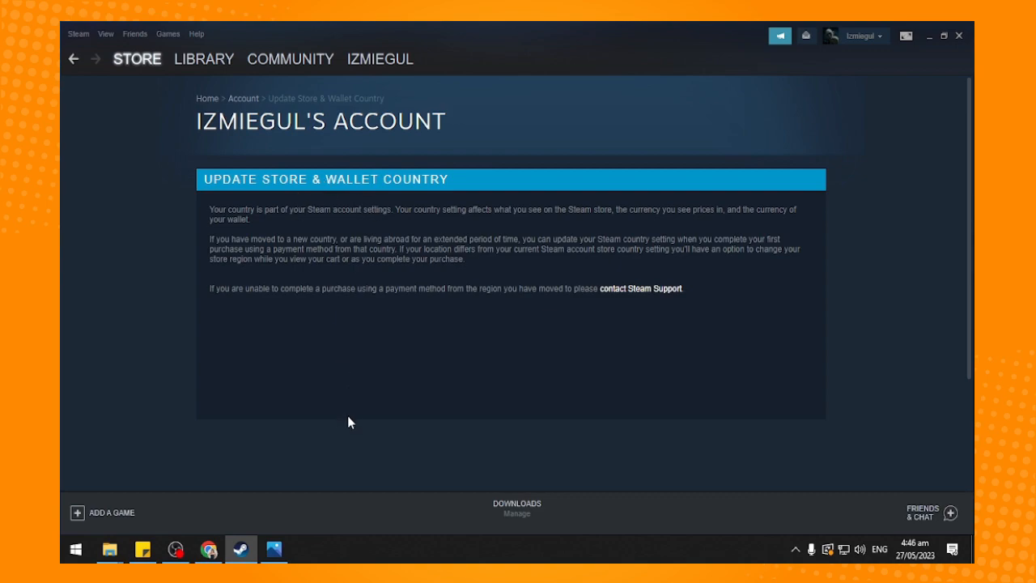